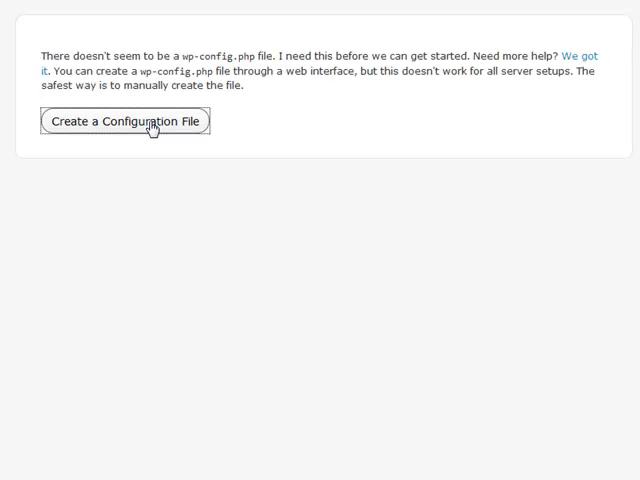
# Start creating the missing wp-config.php configuration file.
pyautogui.click(124, 120)
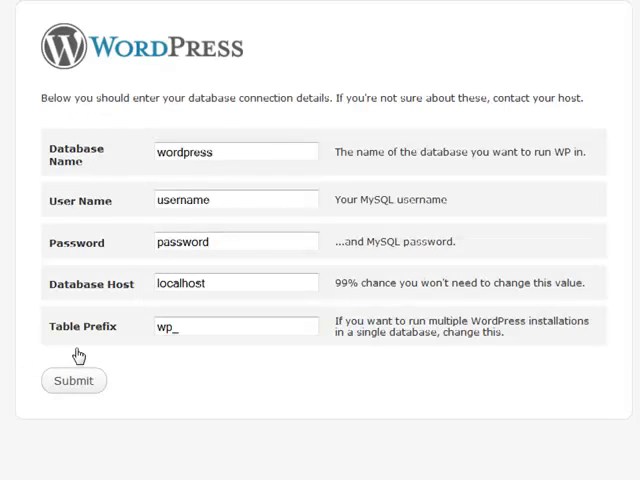
pyautogui.moveTo(38, 100)
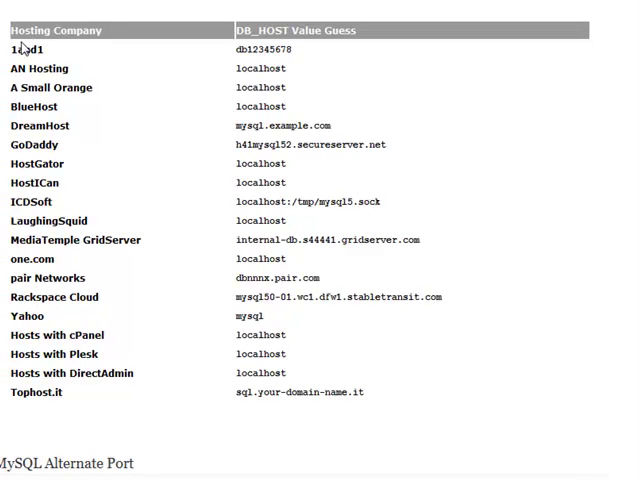
pyautogui.moveTo(50, 132)
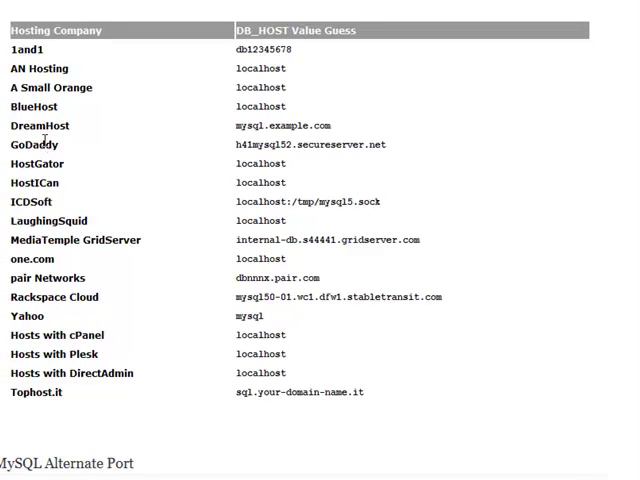
pyautogui.moveTo(58, 208)
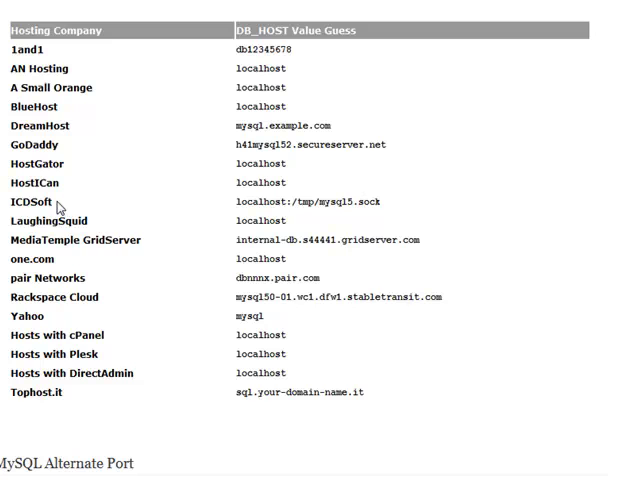
pyautogui.moveTo(146, 276)
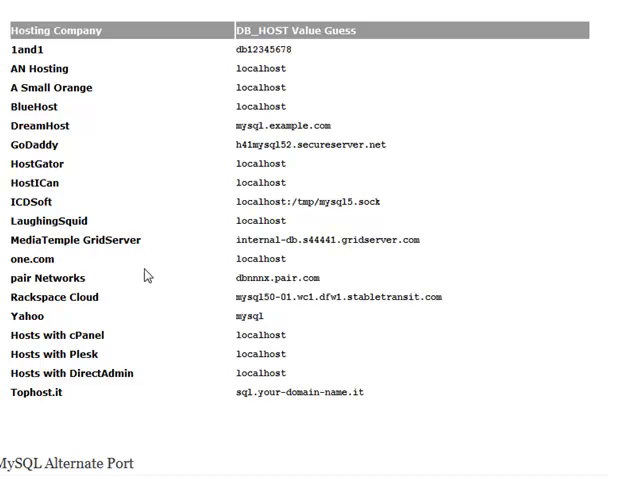
pyautogui.moveTo(88, 296)
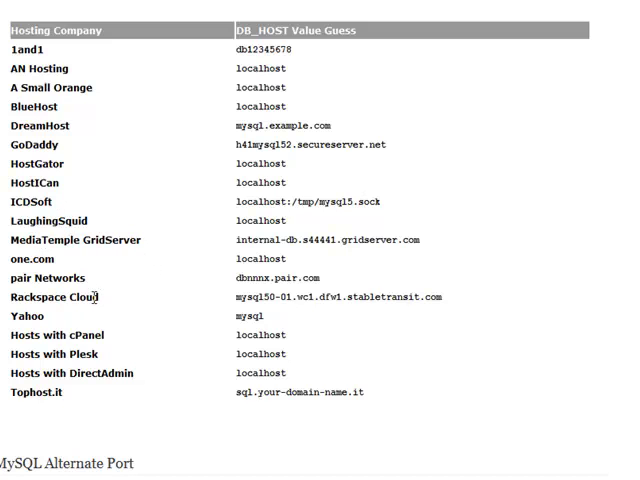
pyautogui.moveTo(76, 400)
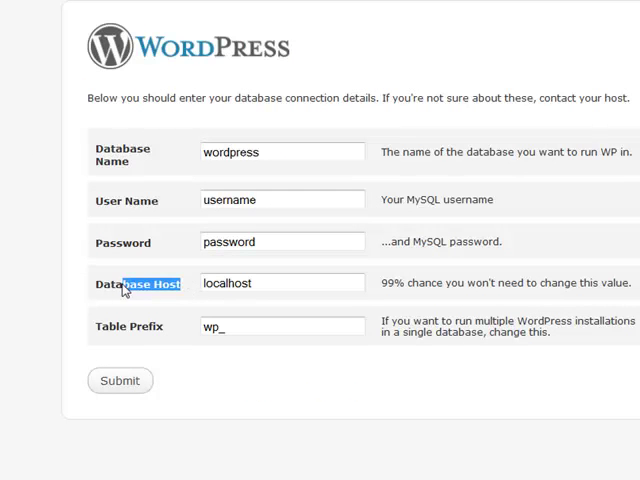
# Set database user root with empty password, keeping host localhost and prefix wp_.
pyautogui.click(280, 282)
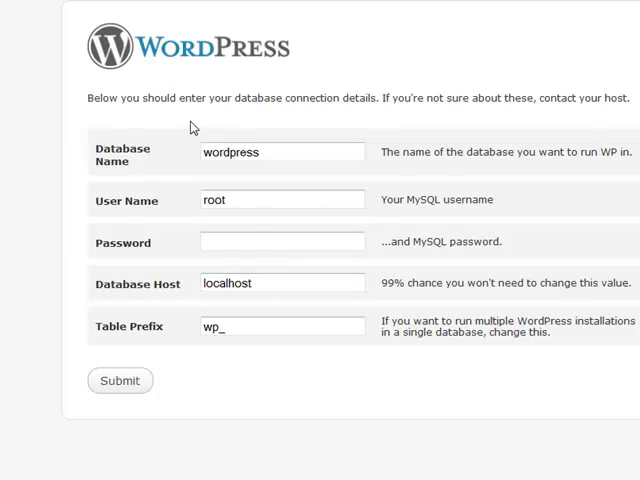
pyautogui.click(282, 200)
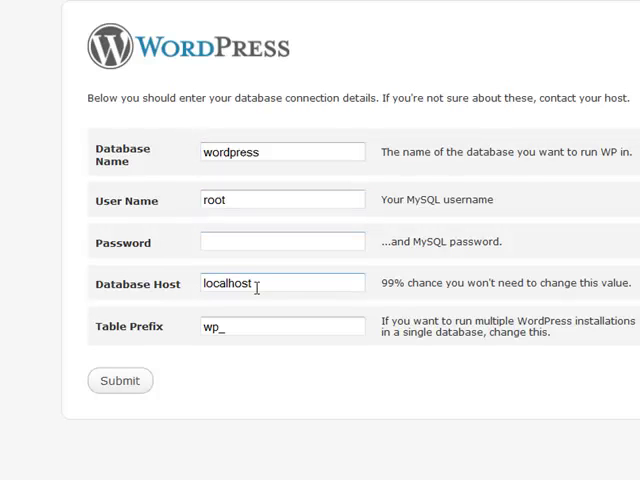
pyautogui.moveTo(272, 284)
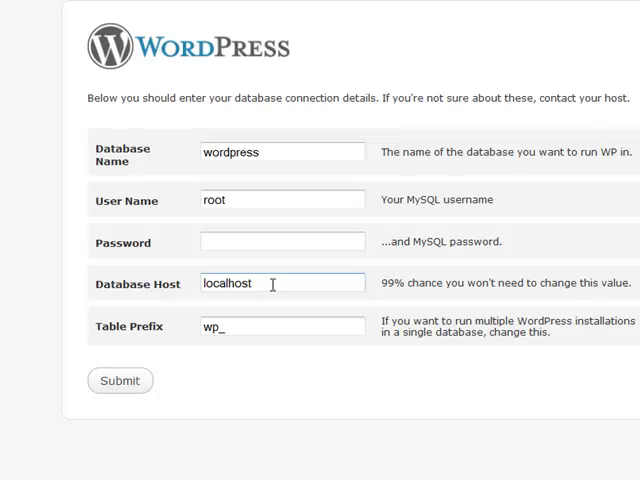
pyautogui.click(284, 326)
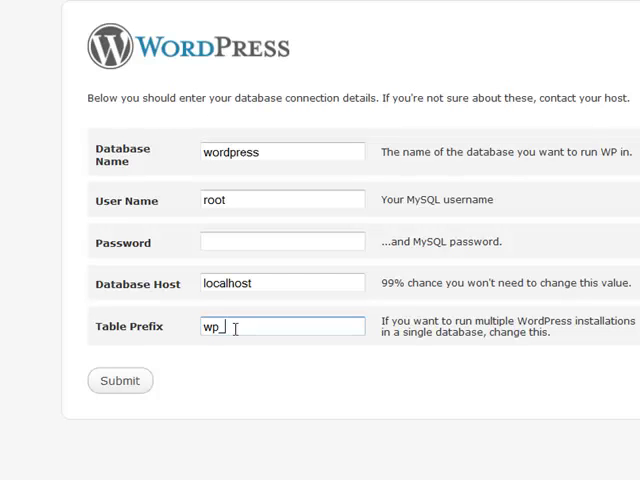
pyautogui.click(120, 380)
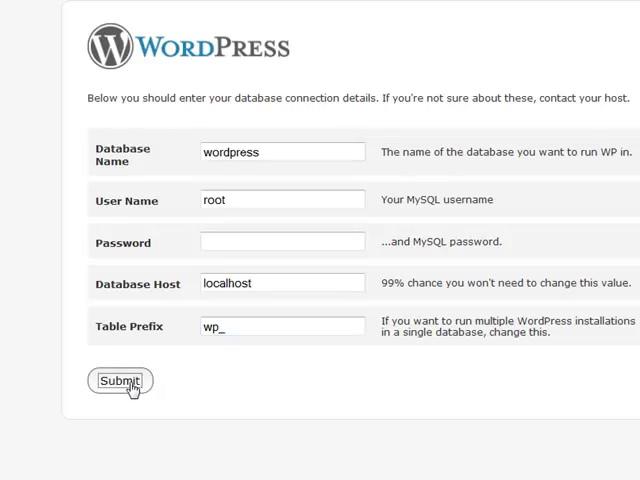
# Submit the database connection details so WordPress confirms it can reach the database.
pyautogui.click(120, 380)
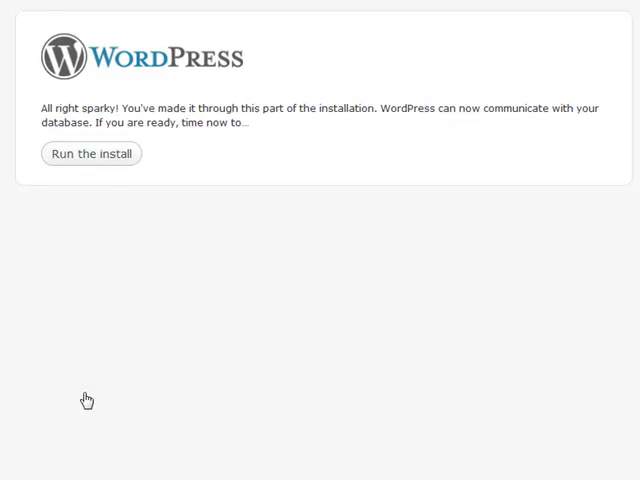
pyautogui.moveTo(40, 112)
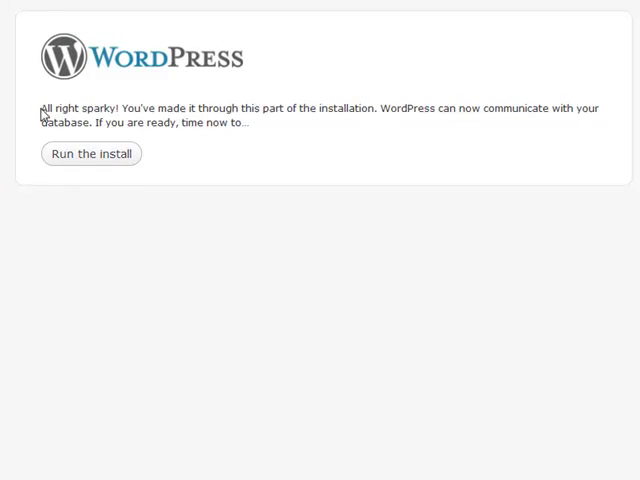
pyautogui.moveTo(132, 148)
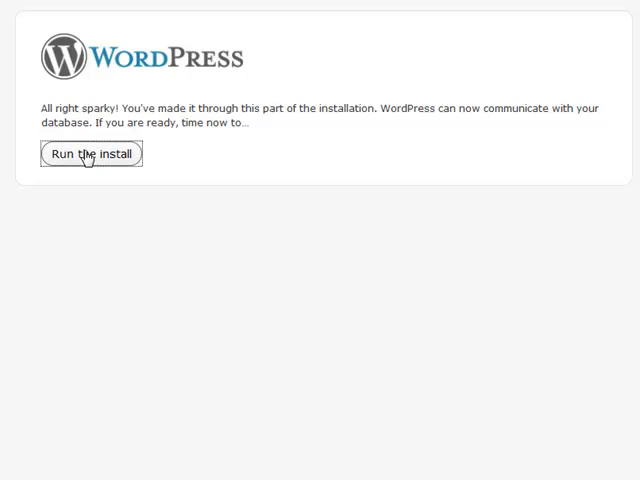
# Run the install and enter blog title 'Here is My Cool Blog' and an e-mail address.
pyautogui.click(90, 154)
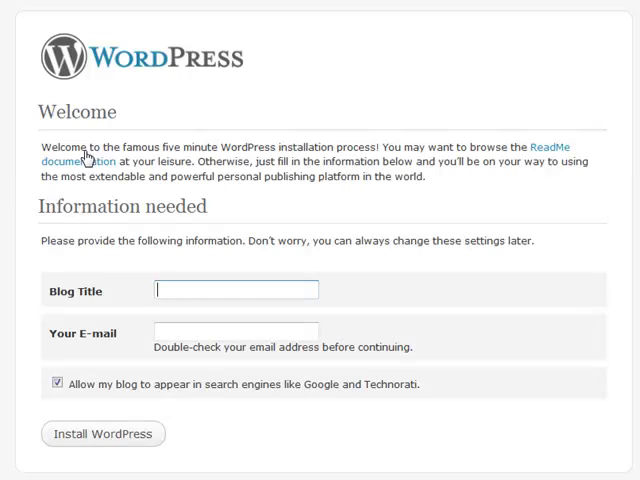
pyautogui.click(236, 290)
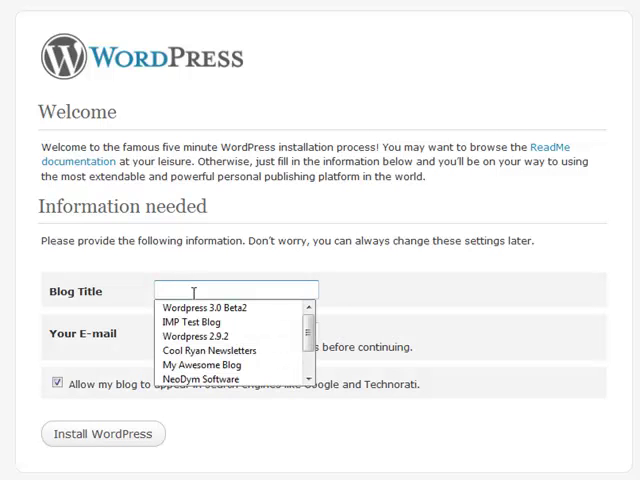
pyautogui.write('Here is')
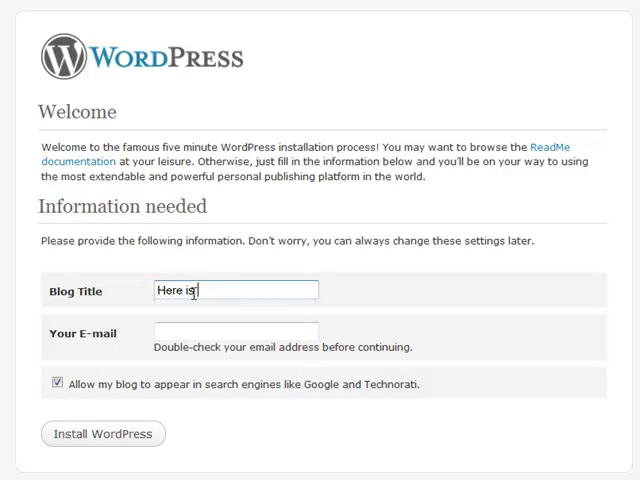
pyautogui.write('My Cool Blog')
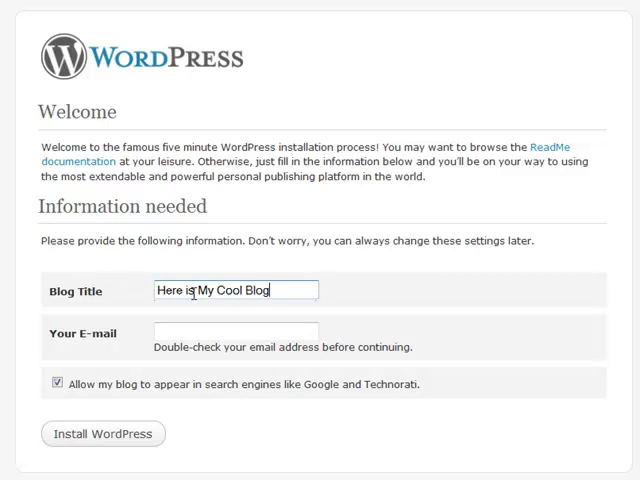
pyautogui.write('e')
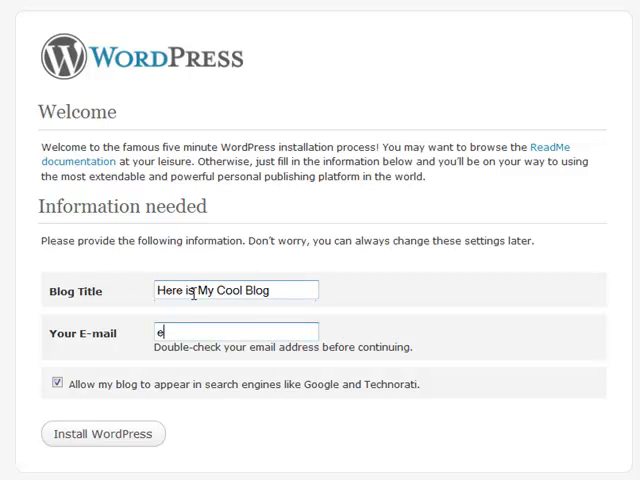
pyautogui.write('mail@email.com')
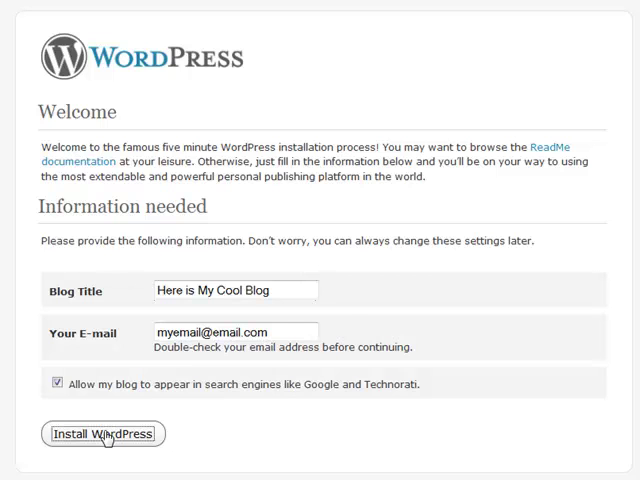
# Install WordPress so the success page shows the admin username and generated password.
pyautogui.click(100, 434)
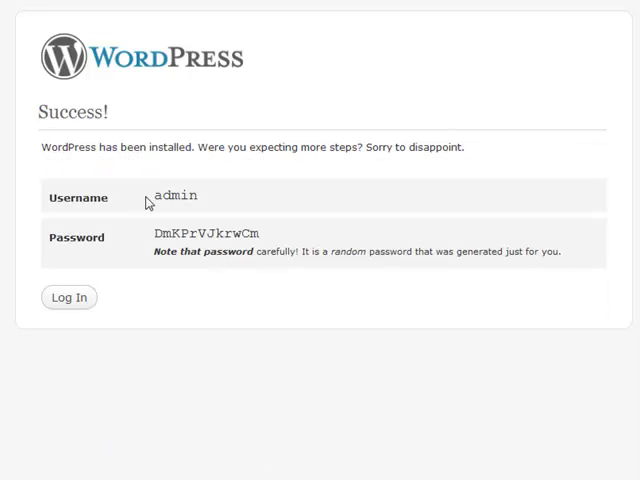
pyautogui.moveTo(268, 244)
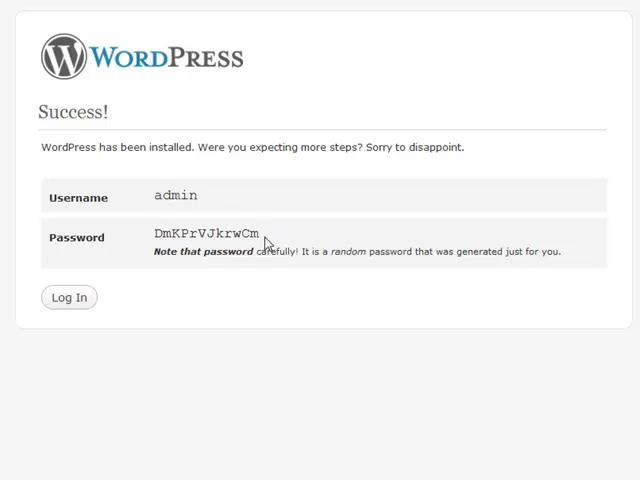